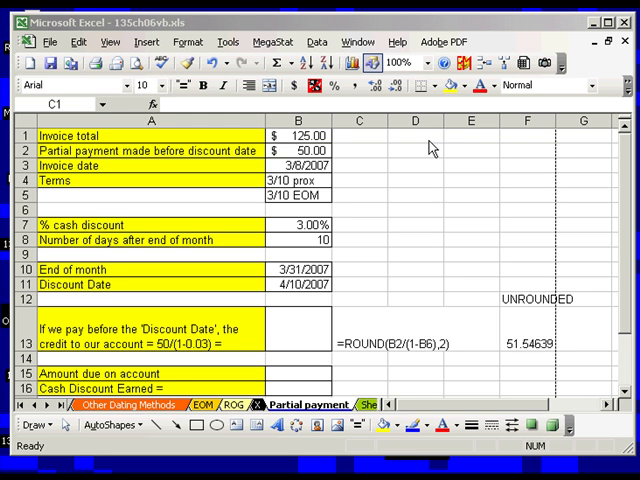
pyautogui.moveTo(326, 132)
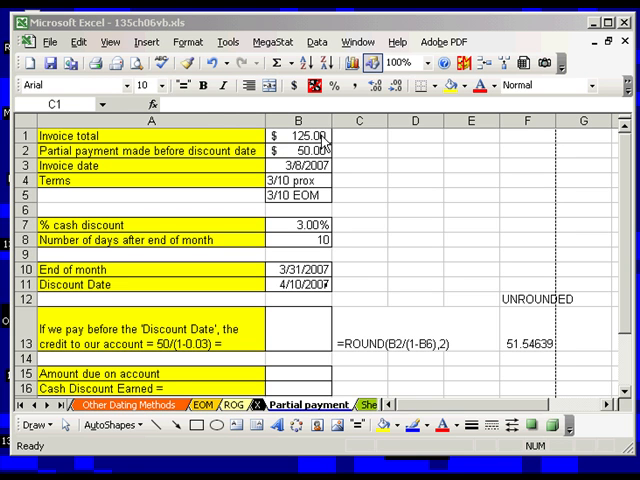
pyautogui.moveTo(282, 300)
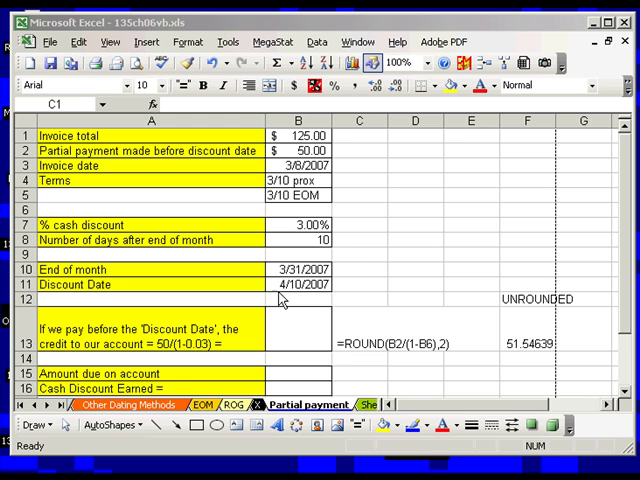
pyautogui.moveTo(298, 292)
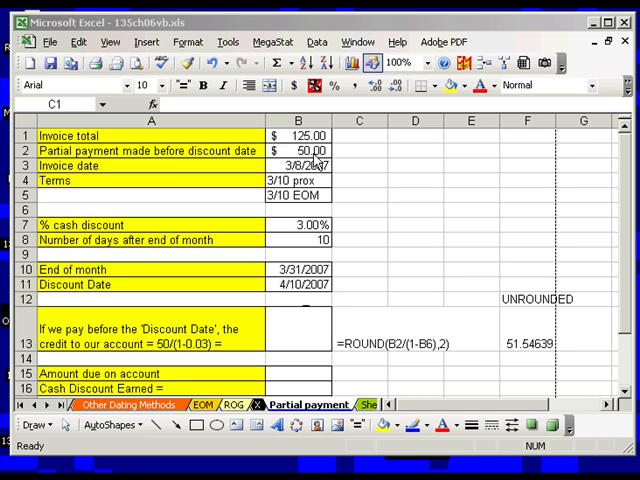
pyautogui.moveTo(336, 152)
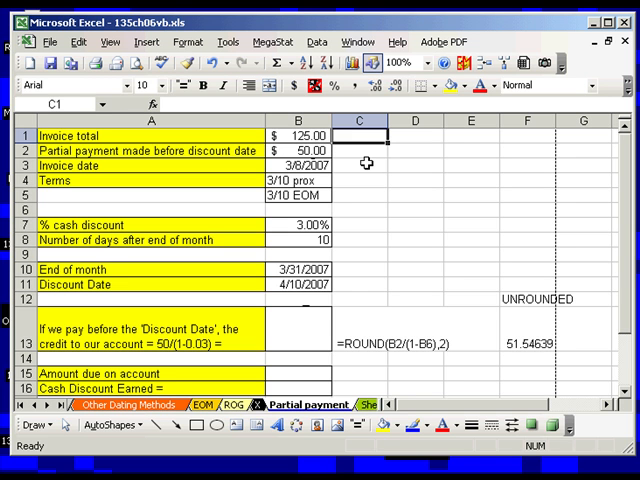
pyautogui.moveTo(338, 152)
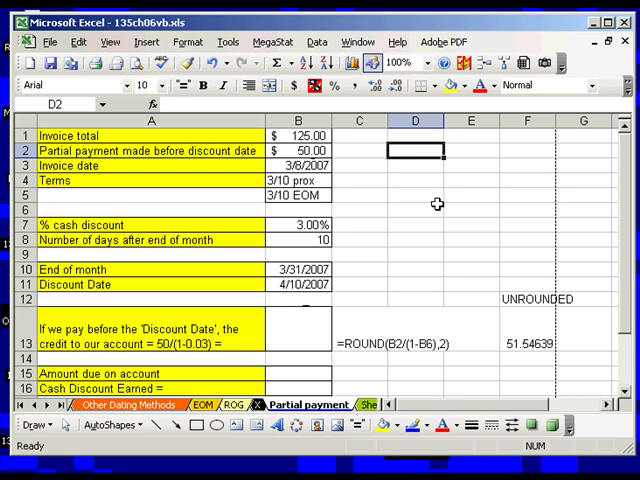
# Step: Enter 'we owe' $1.00 as Currency, a 3% discount, and =E2*(1-D3) returning 0.97
pyautogui.write('we owe')
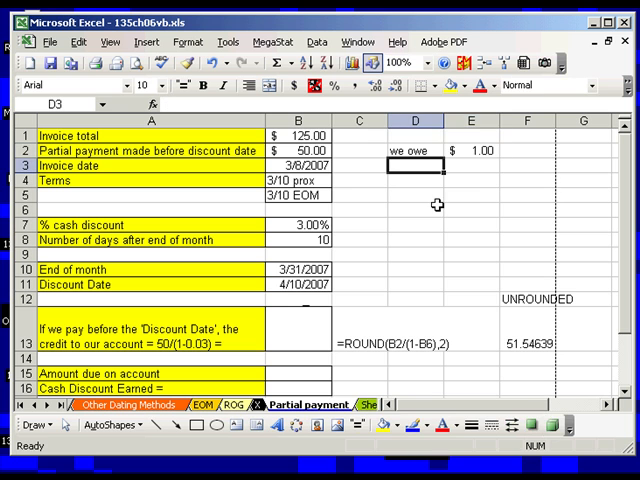
pyautogui.click(470, 152)
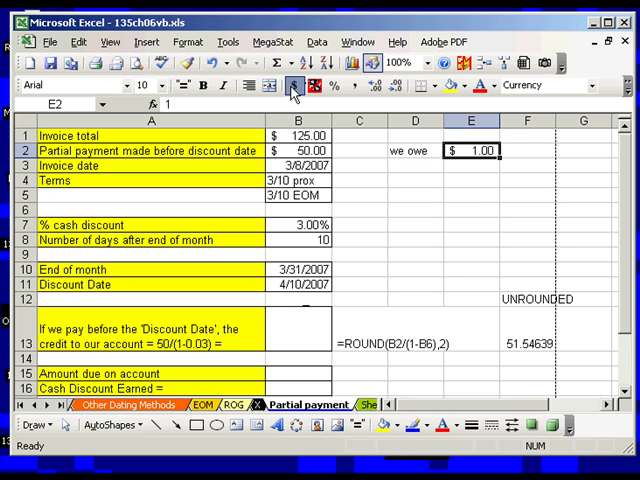
pyautogui.moveTo(414, 166)
pyautogui.write('=E2*')
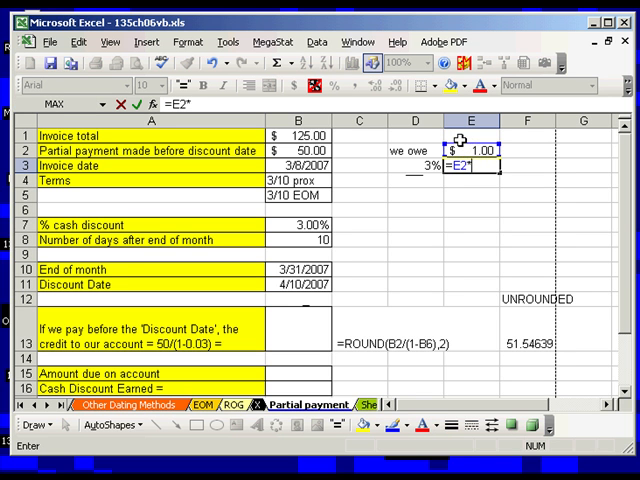
pyautogui.write('(1')
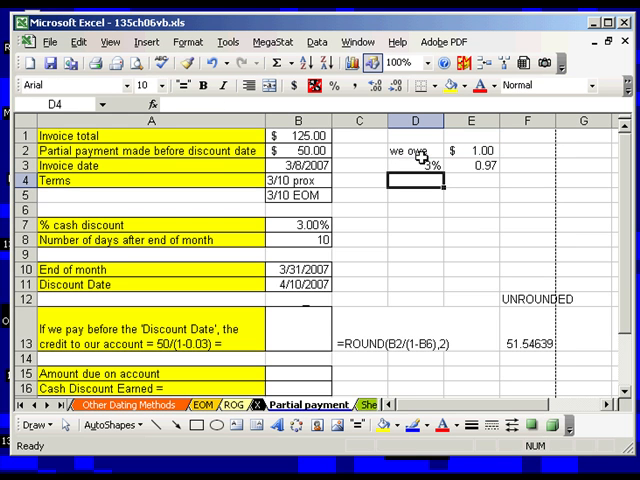
pyautogui.moveTo(466, 194)
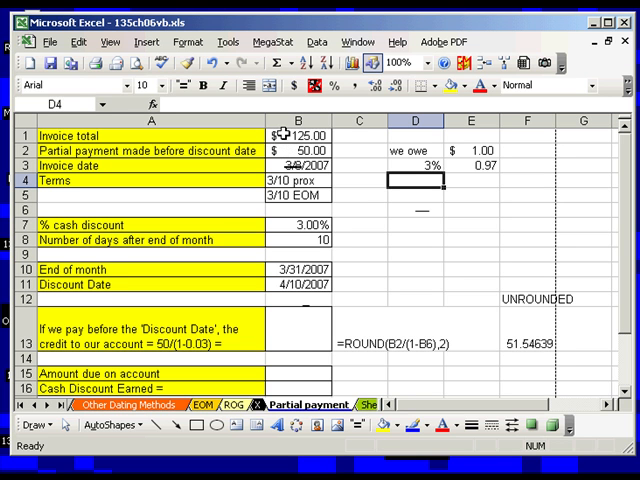
pyautogui.moveTo(168, 350)
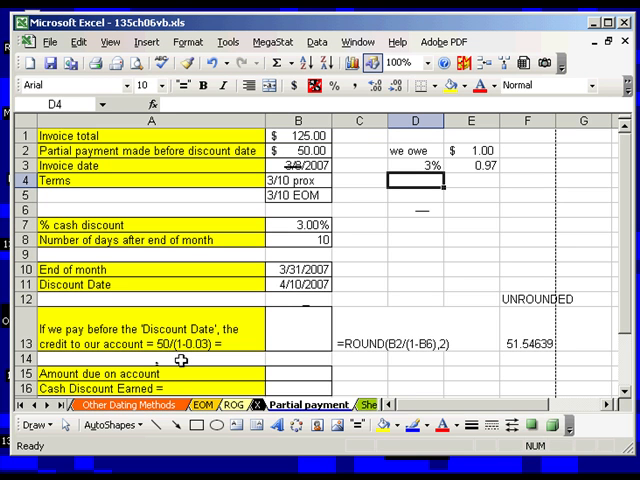
pyautogui.moveTo(184, 356)
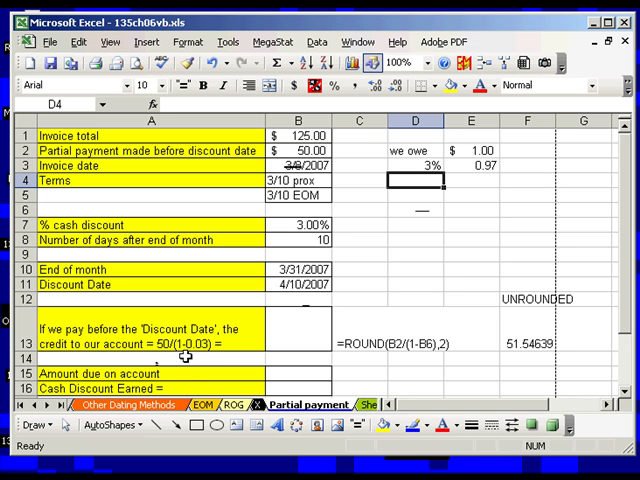
pyautogui.moveTo(292, 336)
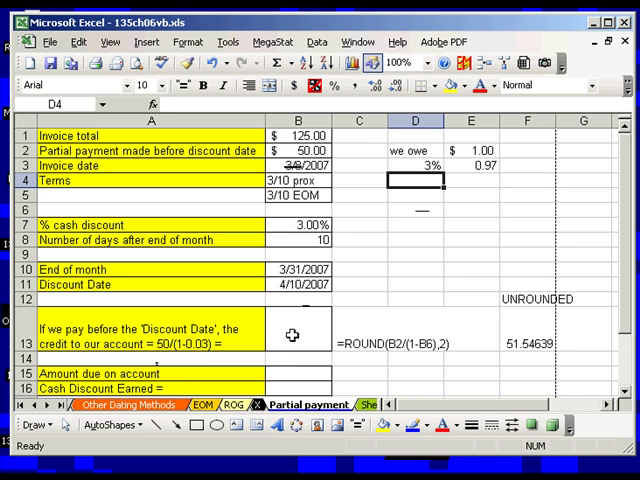
# Step: In B13 build the credit formula =ROUND(B2/(1-B7),2) giving 51.55
pyautogui.click(296, 330)
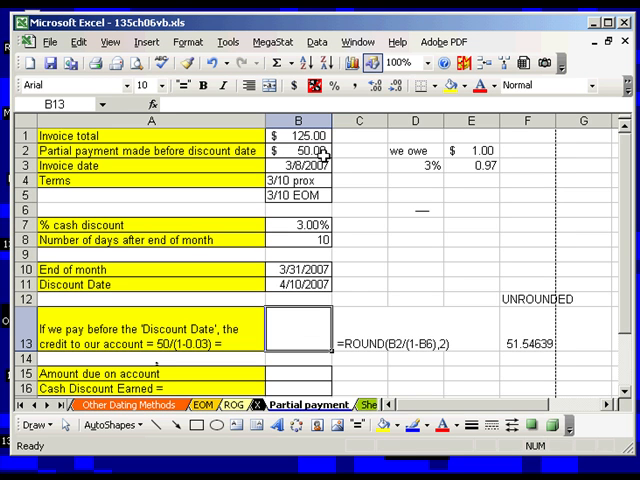
pyautogui.moveTo(326, 342)
pyautogui.write('=B2')
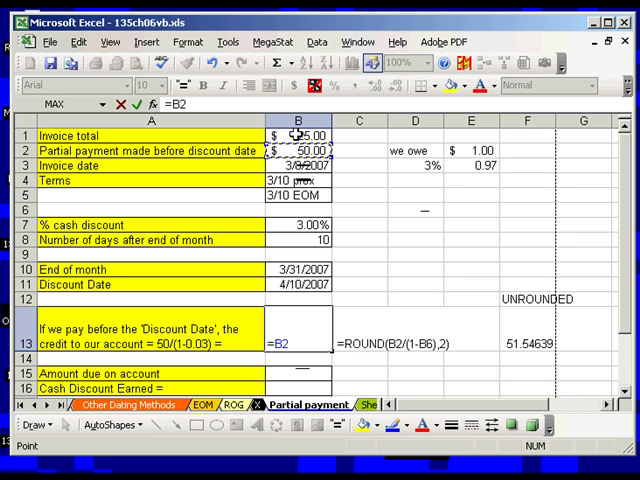
pyautogui.write('/(1-B7')
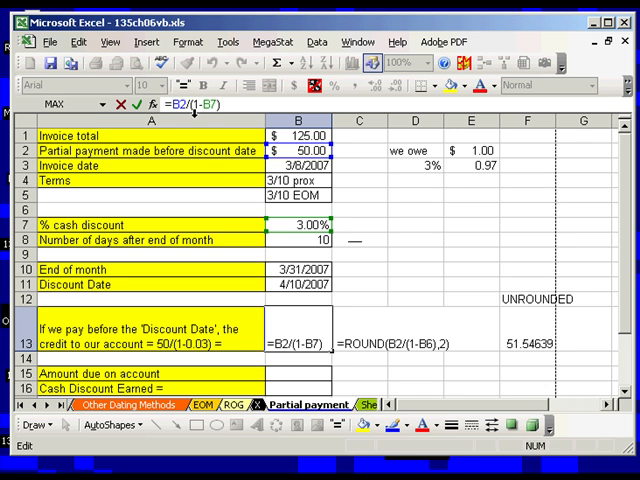
pyautogui.write('round(')
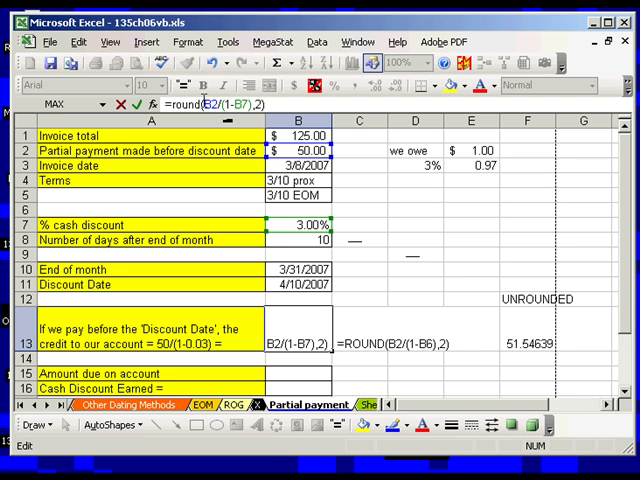
pyautogui.moveTo(238, 152)
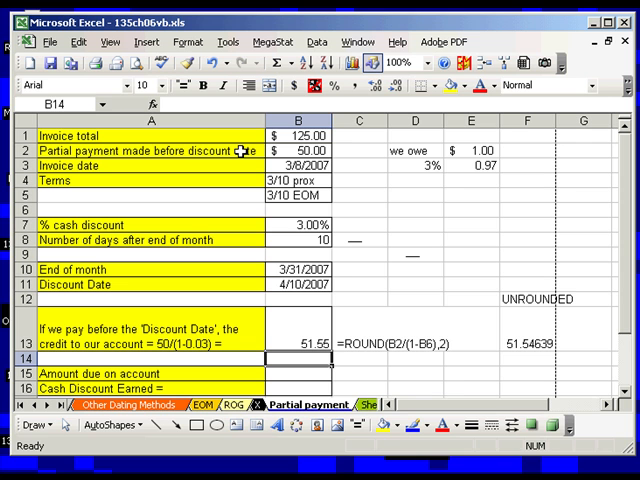
pyautogui.moveTo(458, 372)
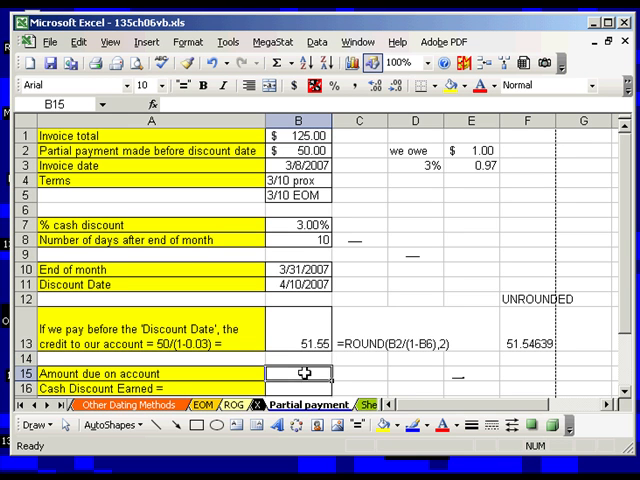
pyautogui.moveTo(322, 360)
pyautogui.write('=')
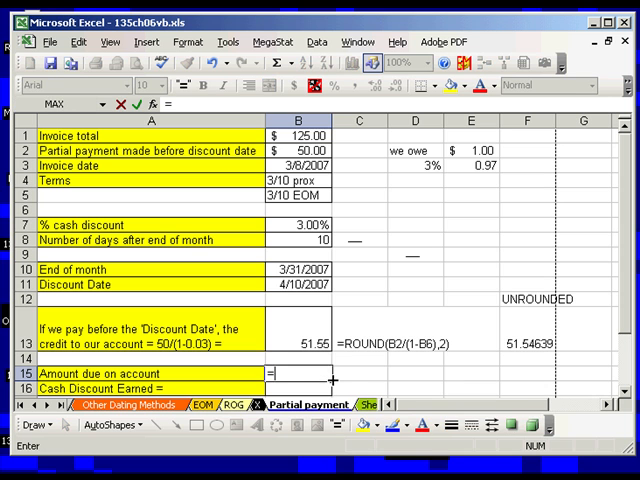
# Step: In B15 compute amount due =B1-B13, the invoice total minus credit: $73.45
pyautogui.click(296, 136)
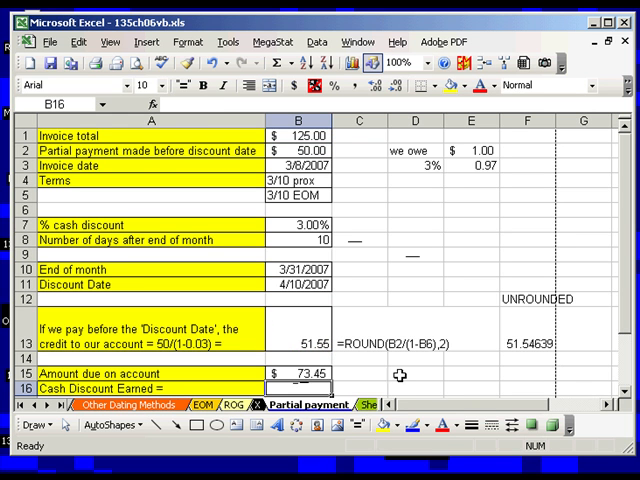
pyautogui.moveTo(348, 344)
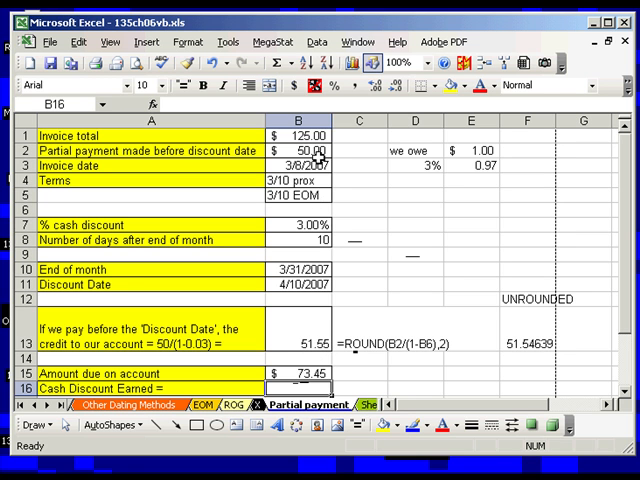
pyautogui.moveTo(310, 344)
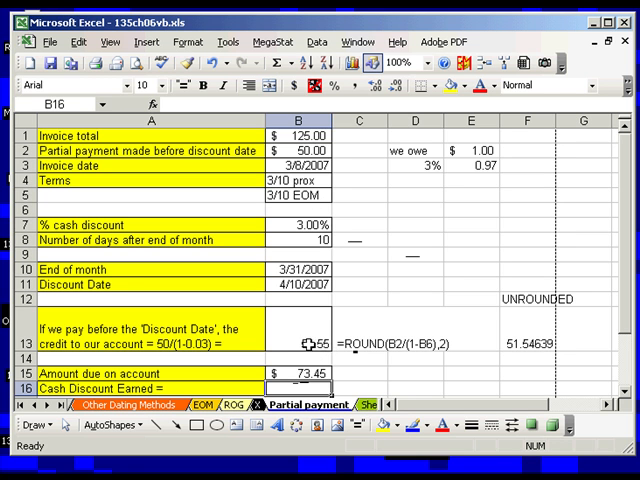